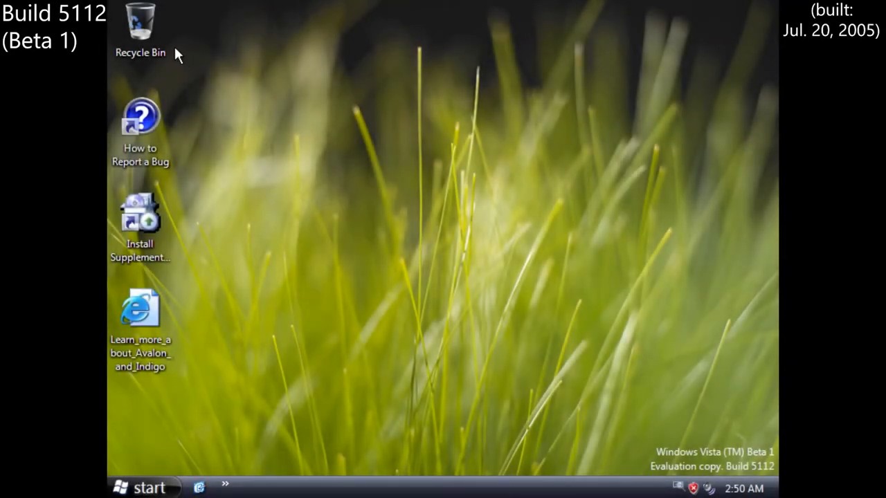
- Tour Build 5219's empty Recycle Bin and the Control Panel's additional options category
double_click(141, 20)
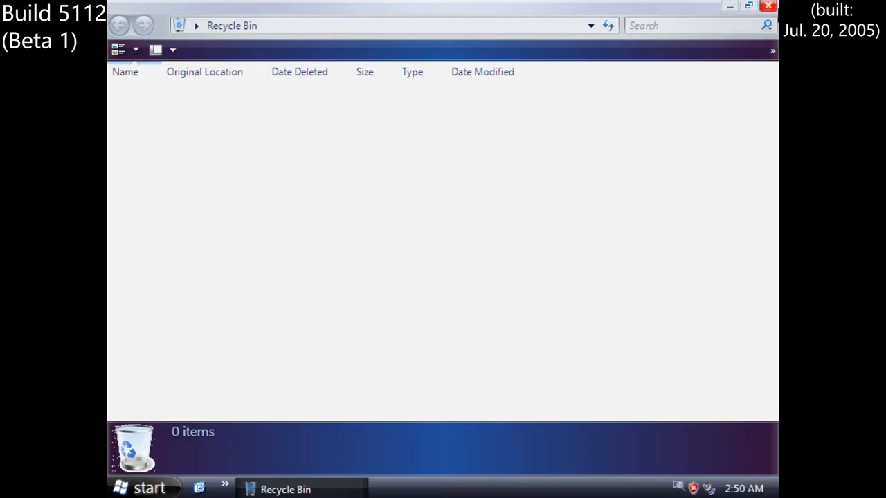
click(767, 5)
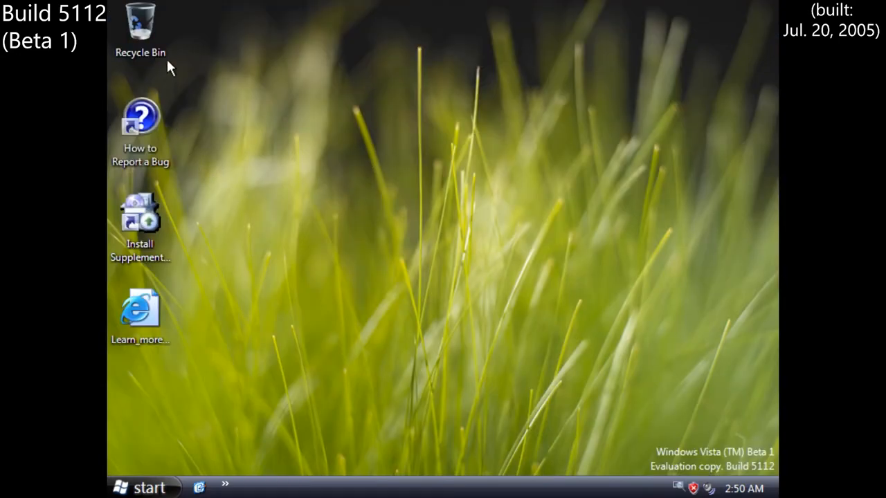
click(142, 488)
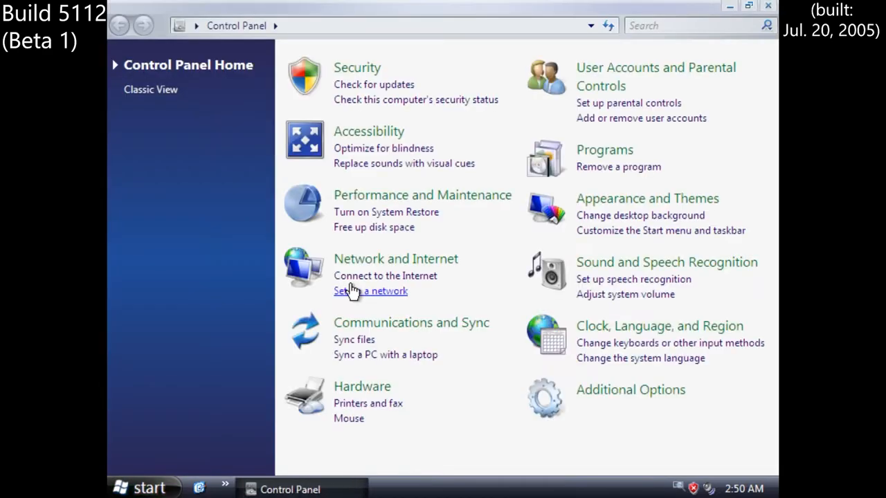
click(631, 391)
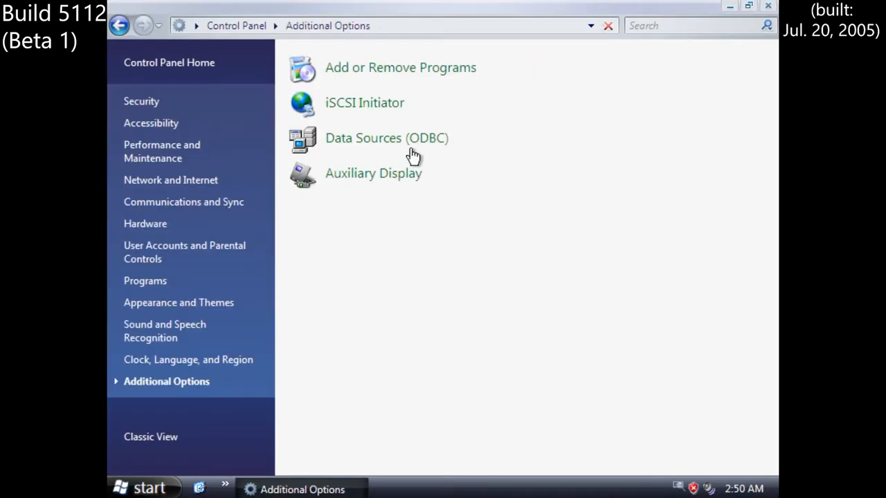
click(119, 25)
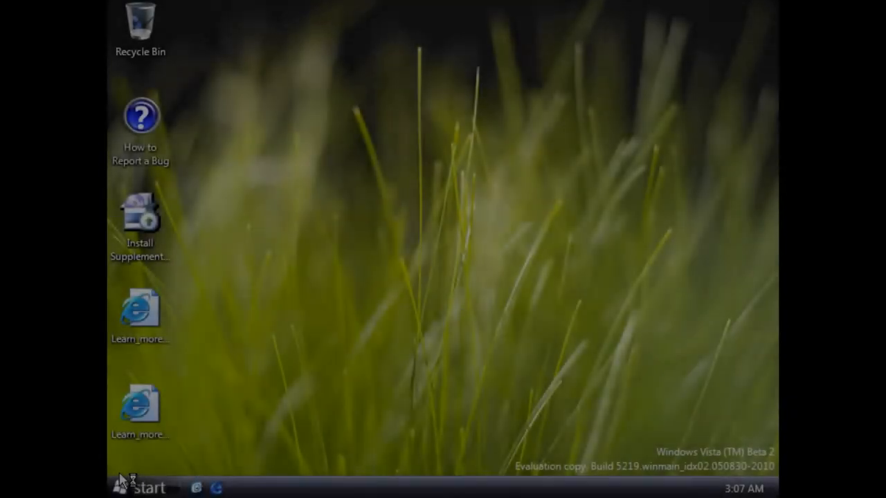
- Show the About Windows box for Build 5219, then reopen the Start menu
click(144, 488)
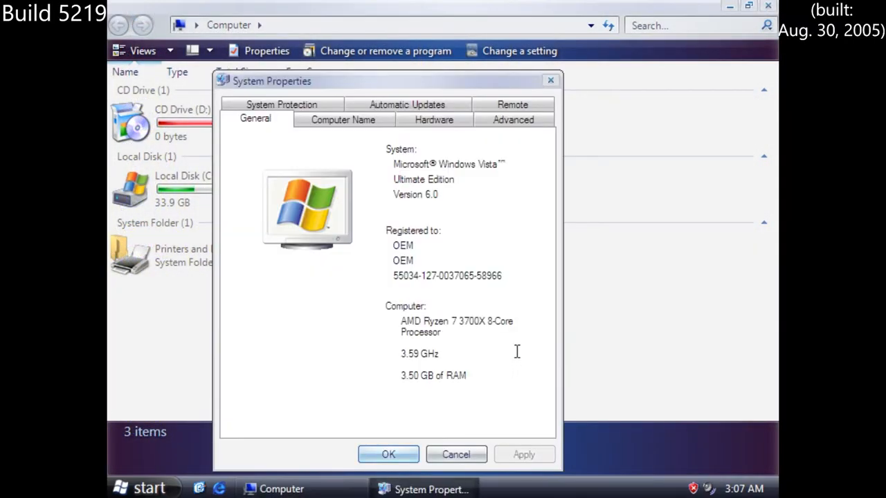
mouse_move(371, 137)
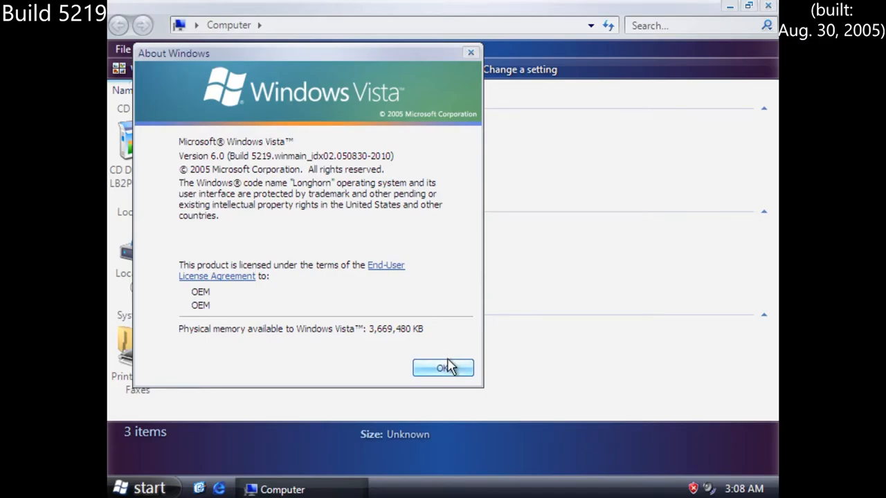
click(443, 369)
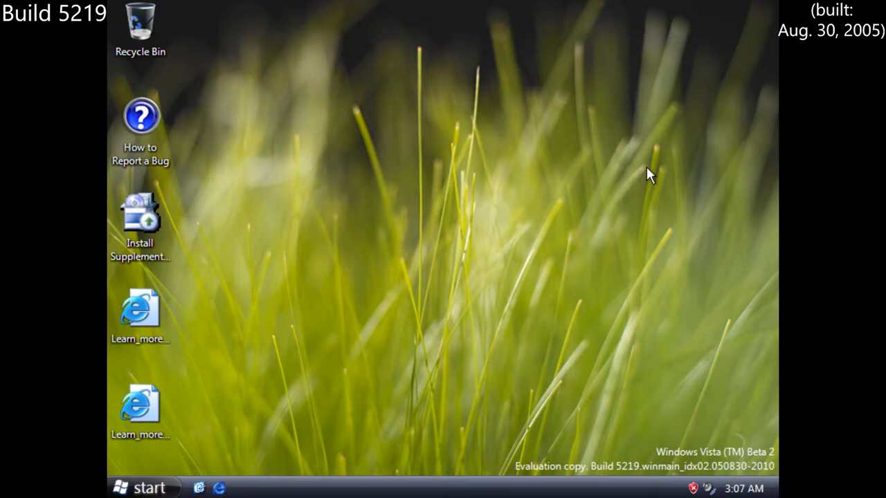
click(141, 487)
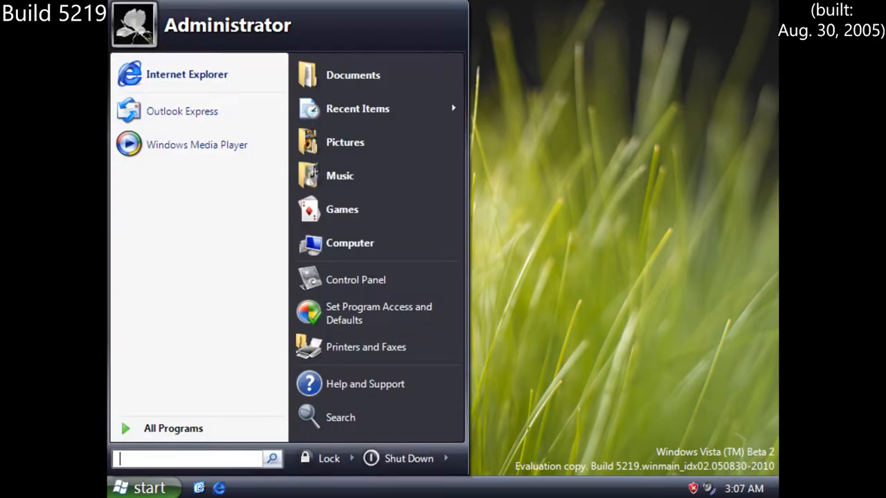
click(155, 471)
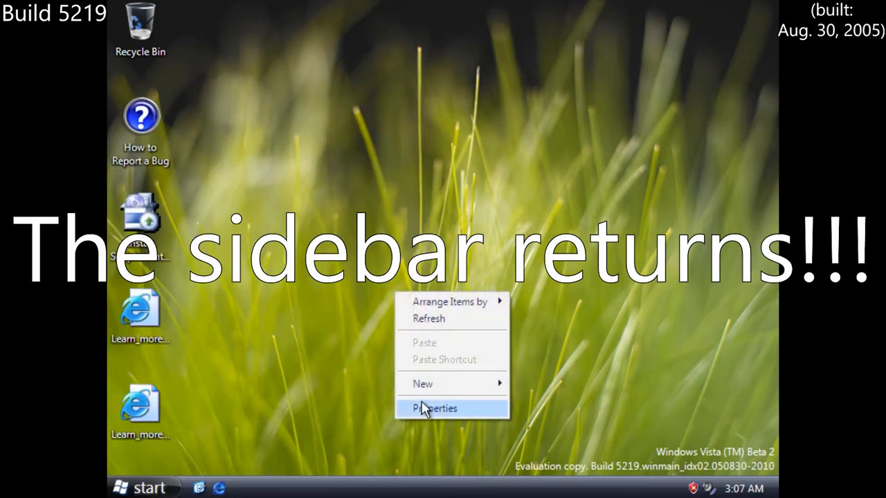
- View Display Properties, run the Supplemental Driver Pack detection and start Shanghai Solitaire
click(435, 407)
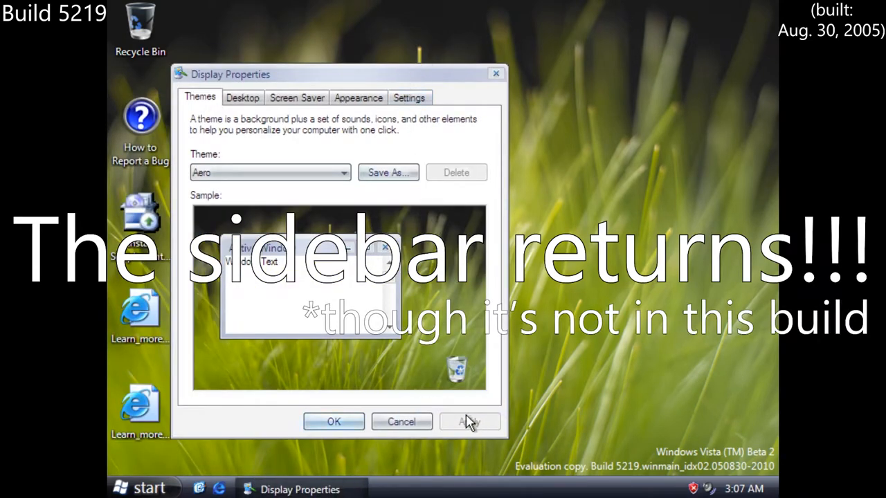
click(144, 487)
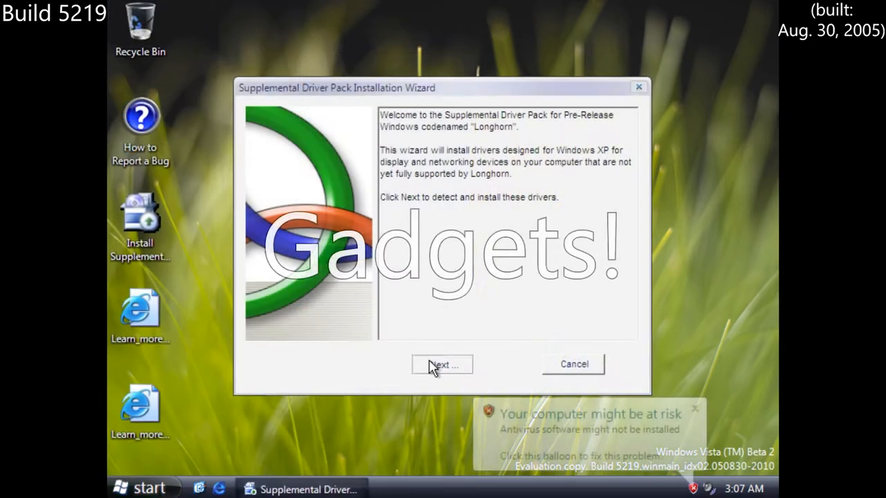
click(573, 364)
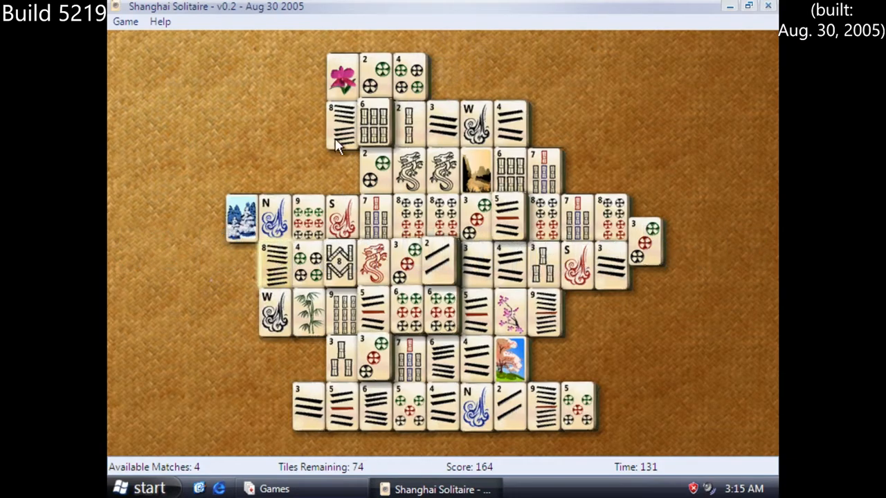
- Remove a matching pair of free tiles, leaving 72 tiles and a score of 170
click(344, 125)
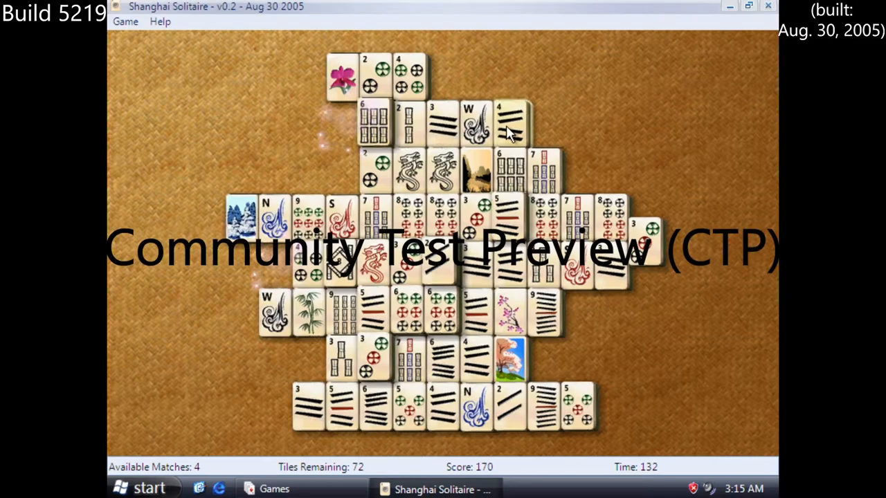
click(513, 122)
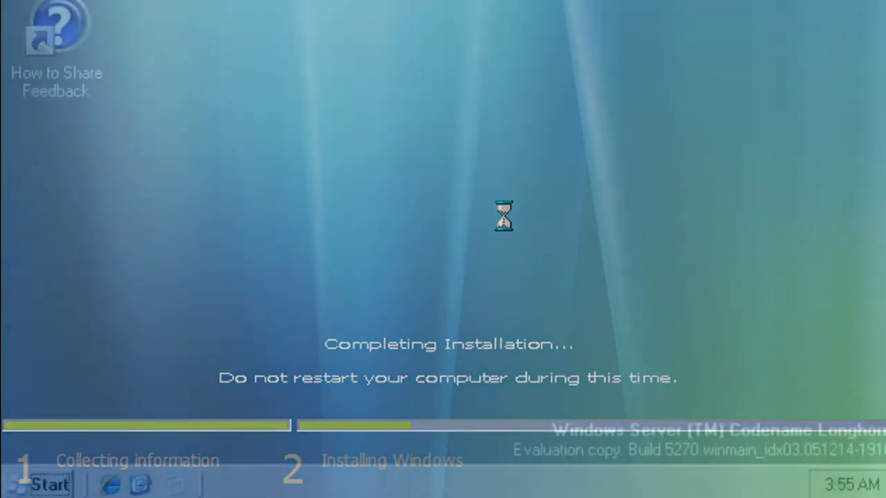
- Browse the sections of Longhorn Server Build 5270's Initial Configuration Tasks window
click(42, 485)
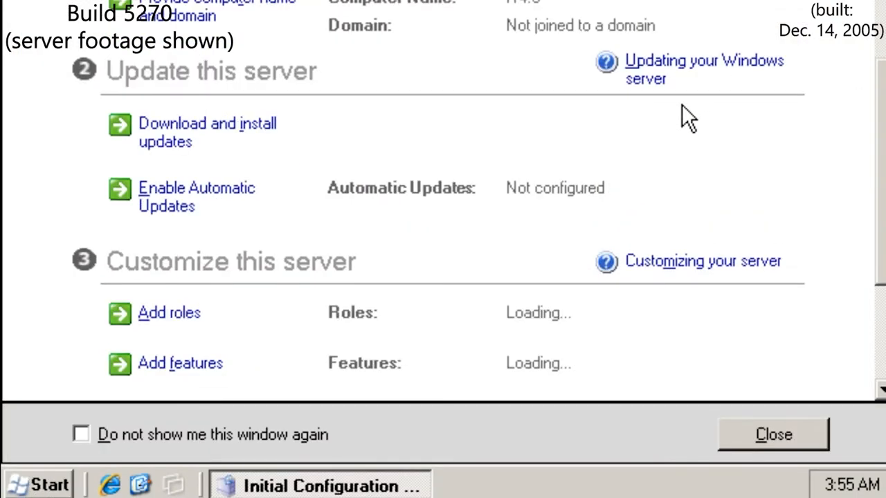
scroll(up, 3)
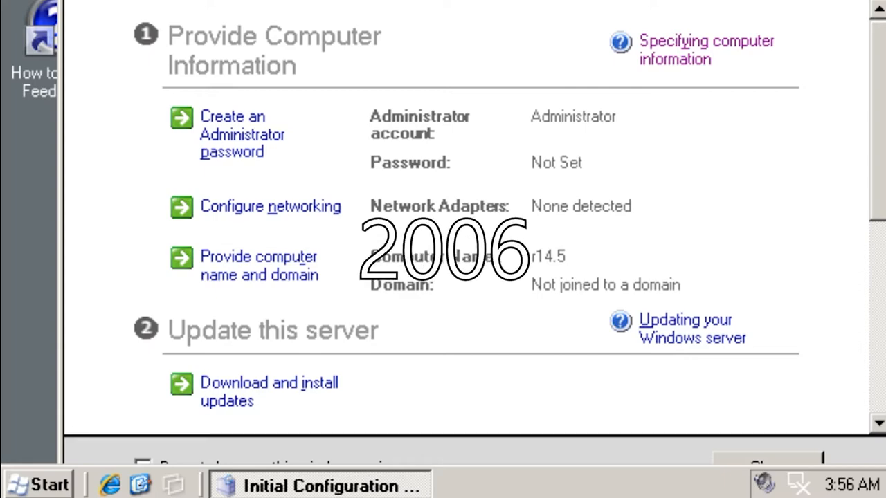
click(38, 485)
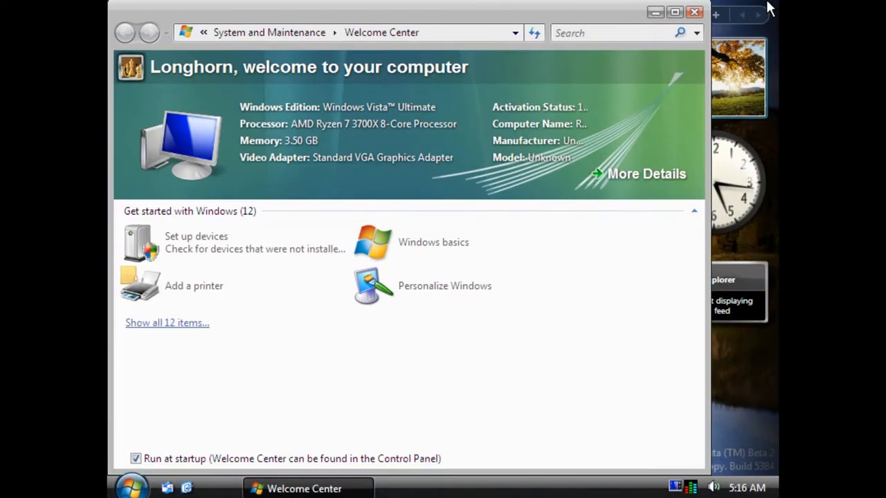
- Dismiss the Welcome Center and briefly show Build 5384's Start menu over the gadget desktop
click(695, 11)
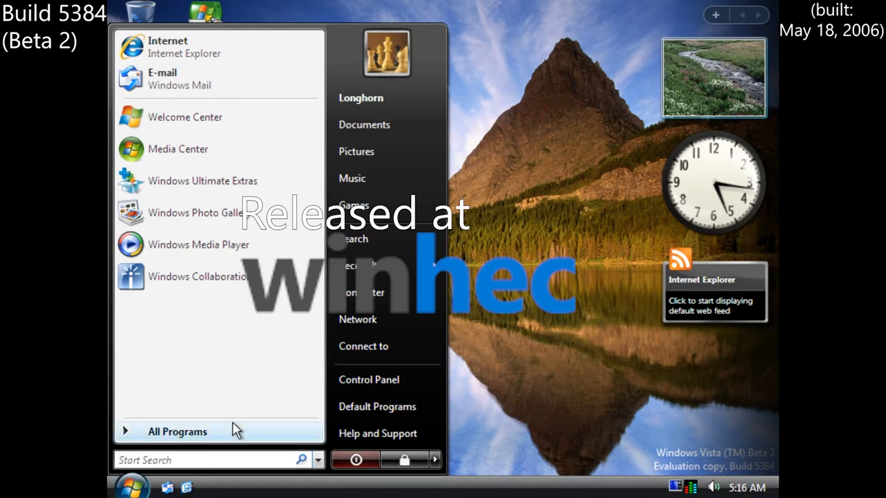
click(177, 432)
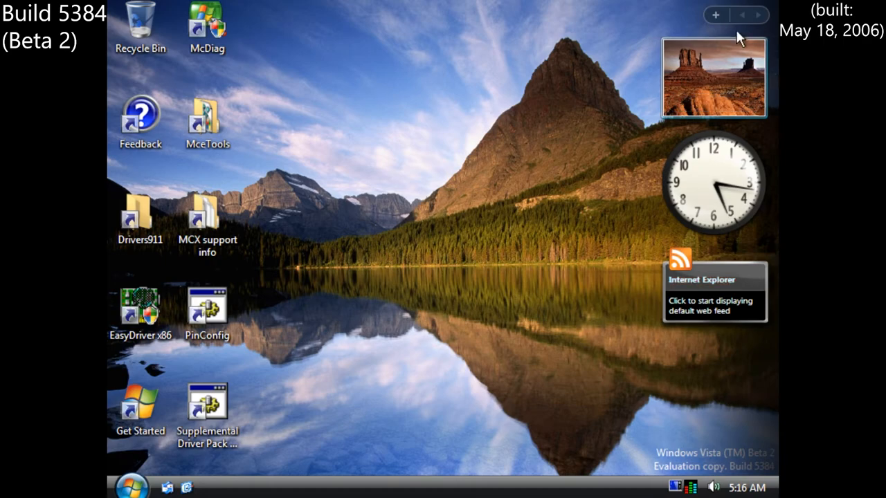
mouse_move(290, 385)
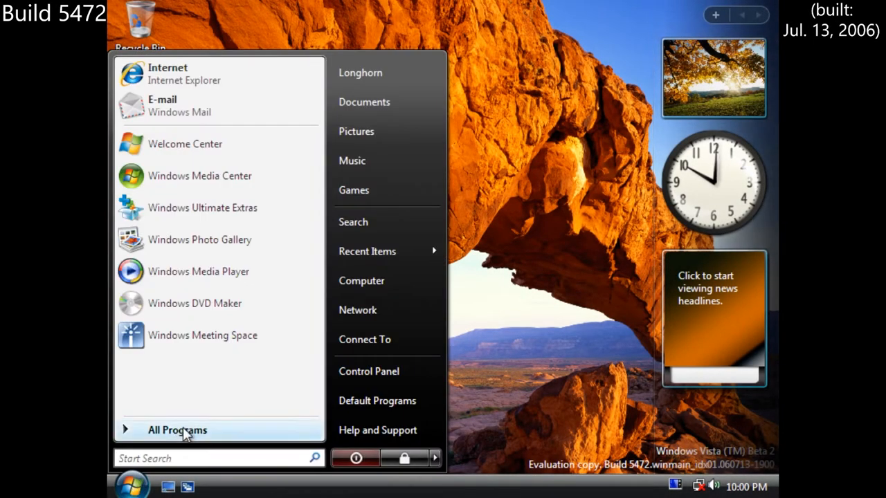
mouse_move(229, 207)
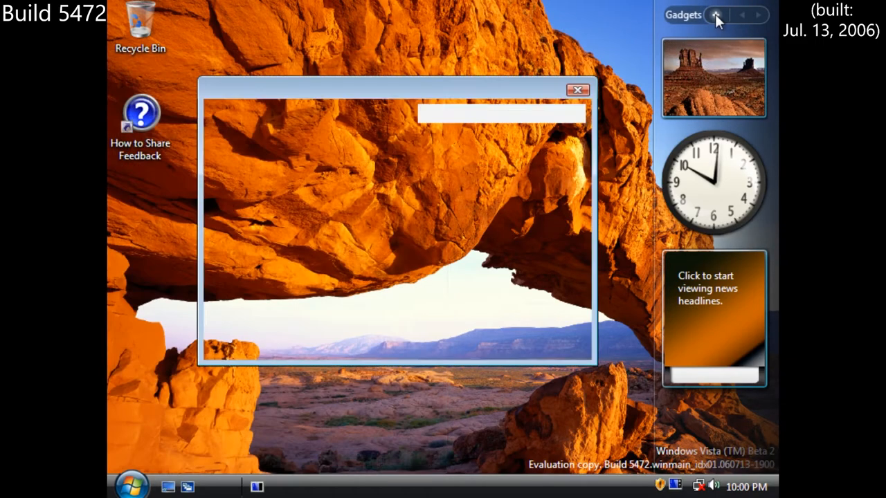
- Add CPU Meter from the Gadget Gallery, then reach Control Panel's Appearance and Personalization
click(717, 14)
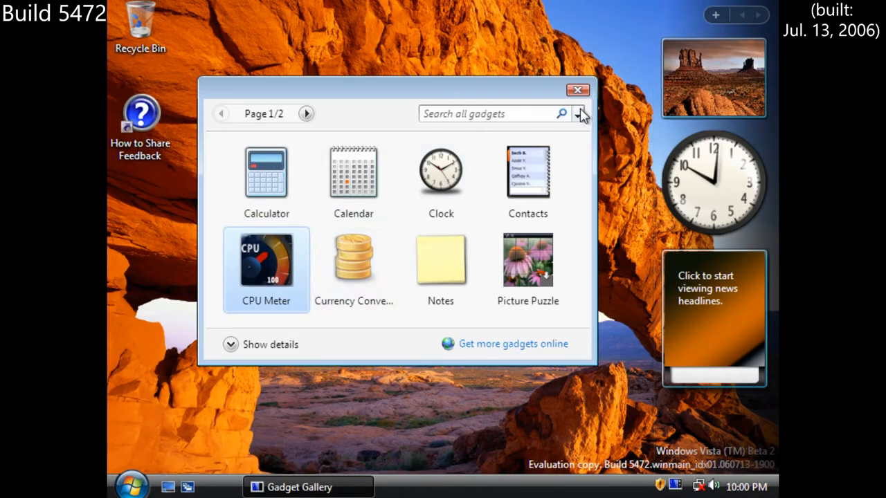
mouse_move(578, 91)
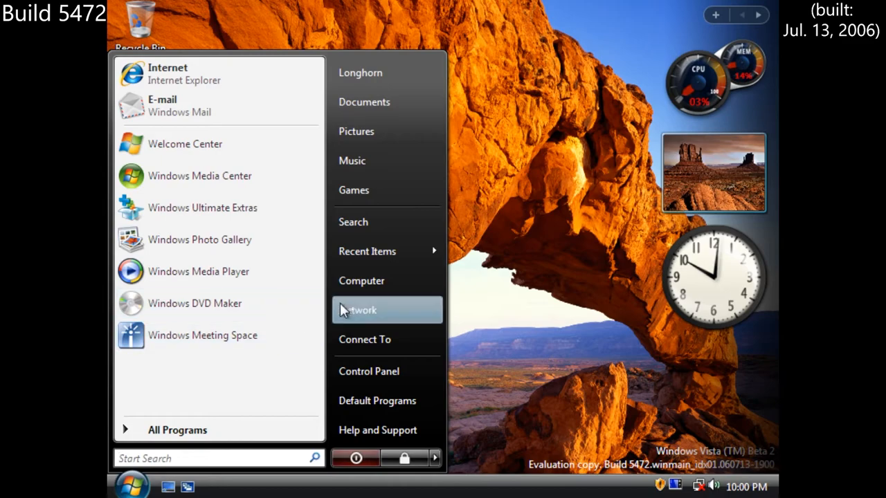
click(368, 371)
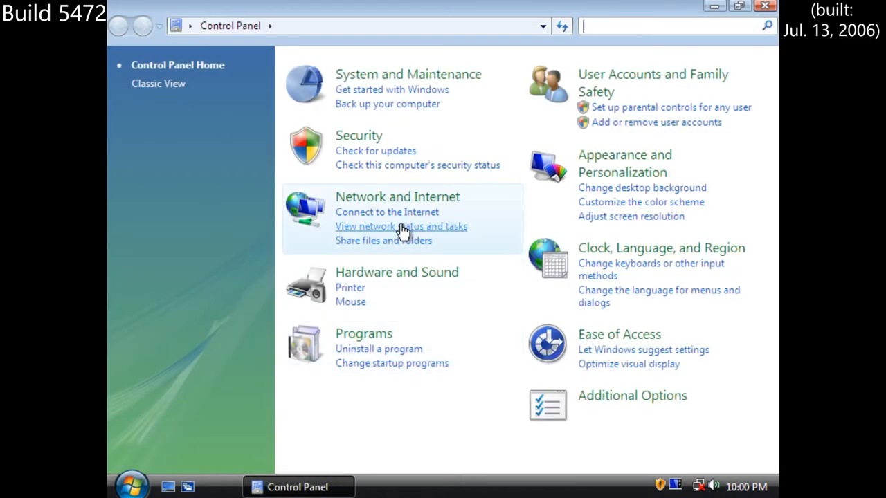
click(623, 163)
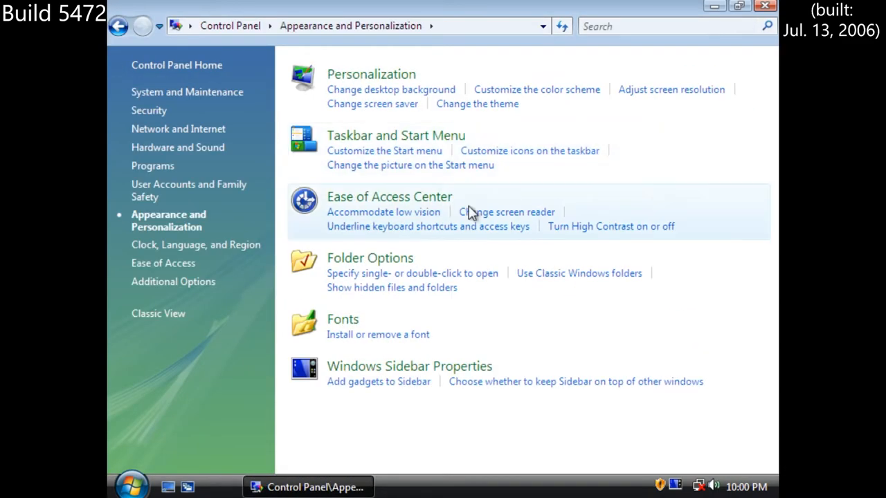
mouse_move(518, 151)
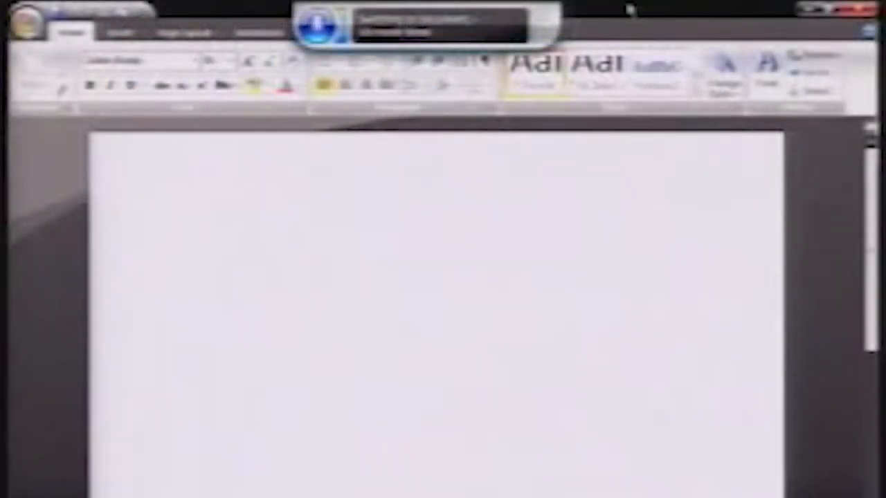
- Dictate 'Dear aunt, let's set so double the killer delete select all' into the Word page
text(Dear aunt,)
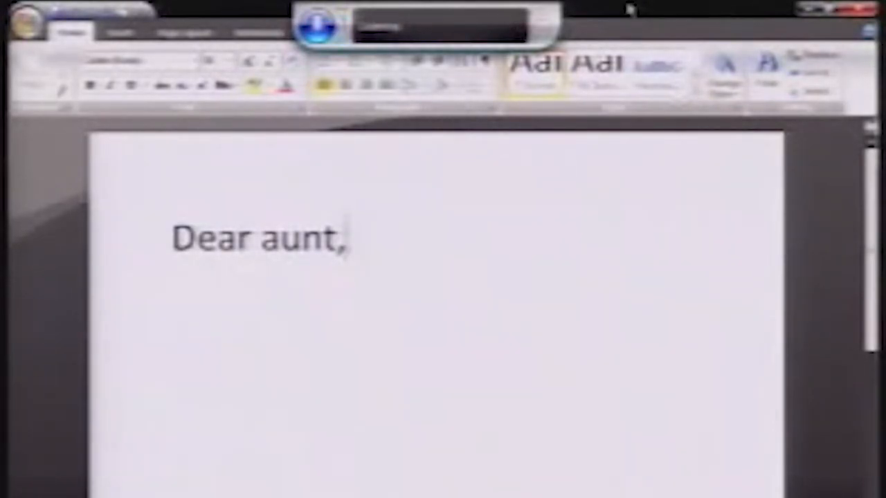
text(let's set)
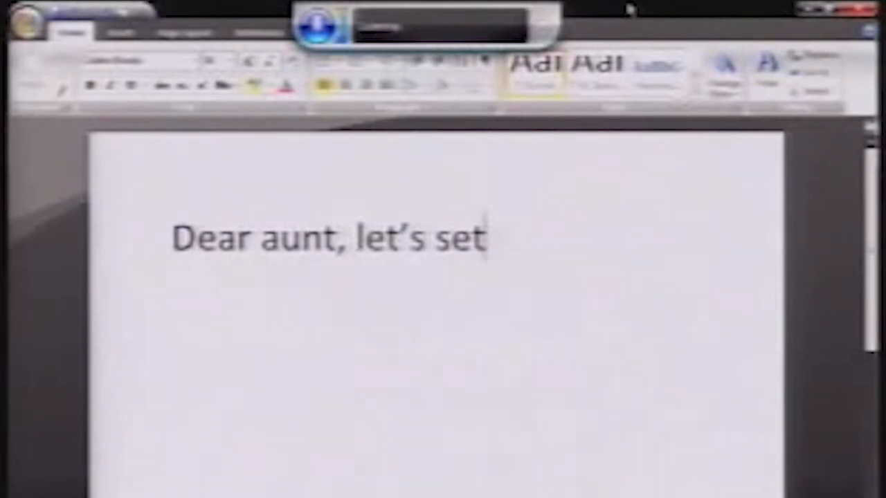
text(so)
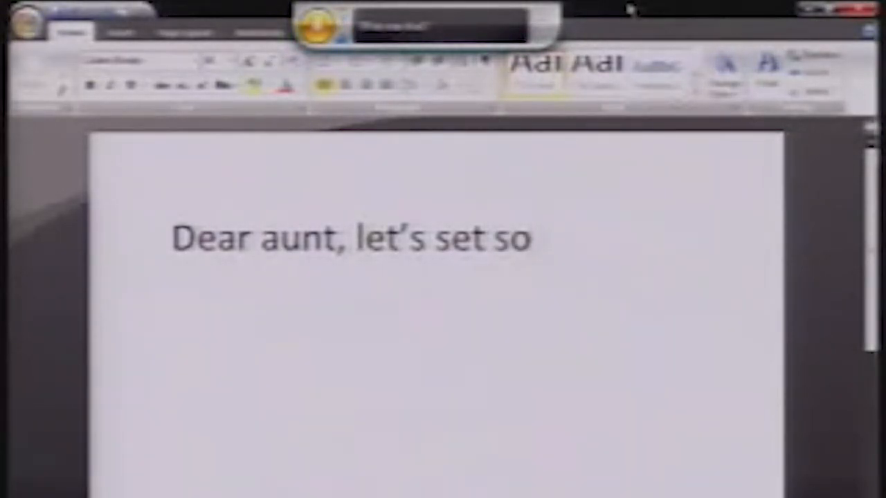
text(double the killer delete select all)
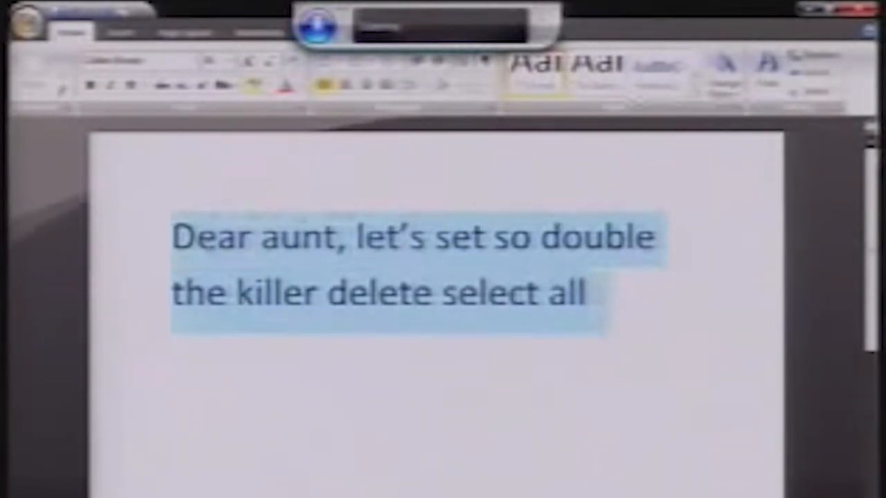
key(Delete)
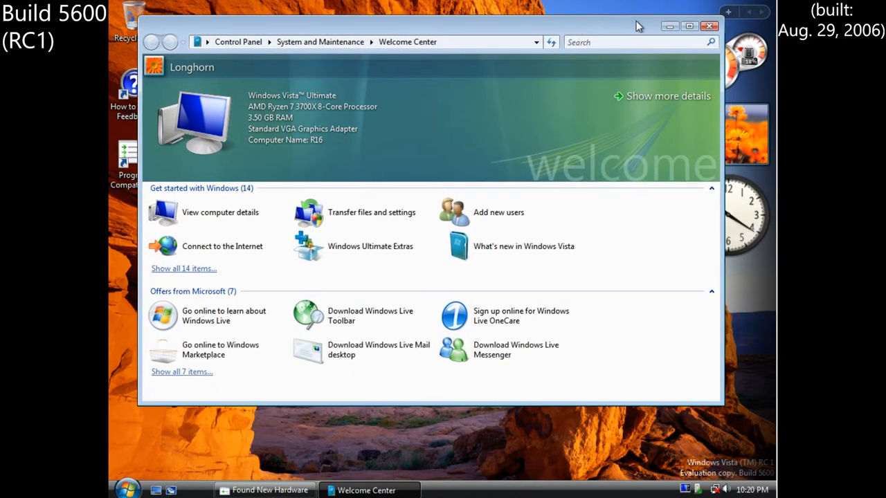
- Reach the unrated Windows Experience Index page and cancel the Rate this computer UAC prompt
click(218, 212)
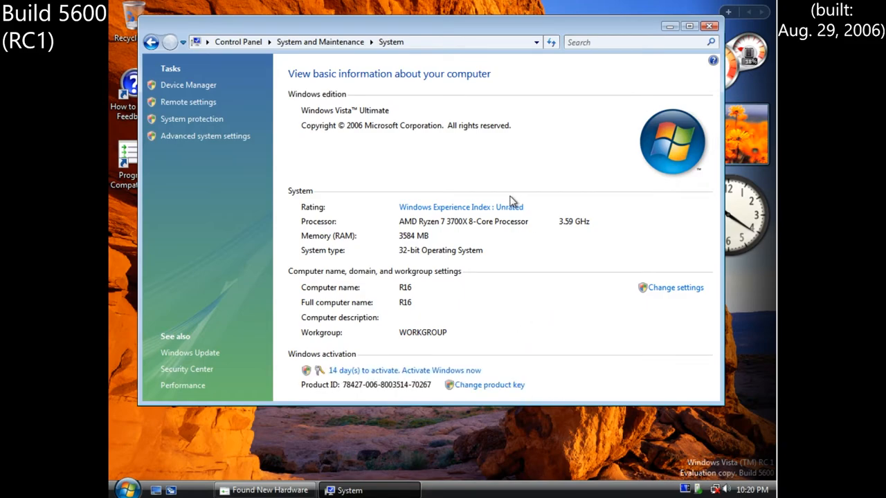
click(460, 207)
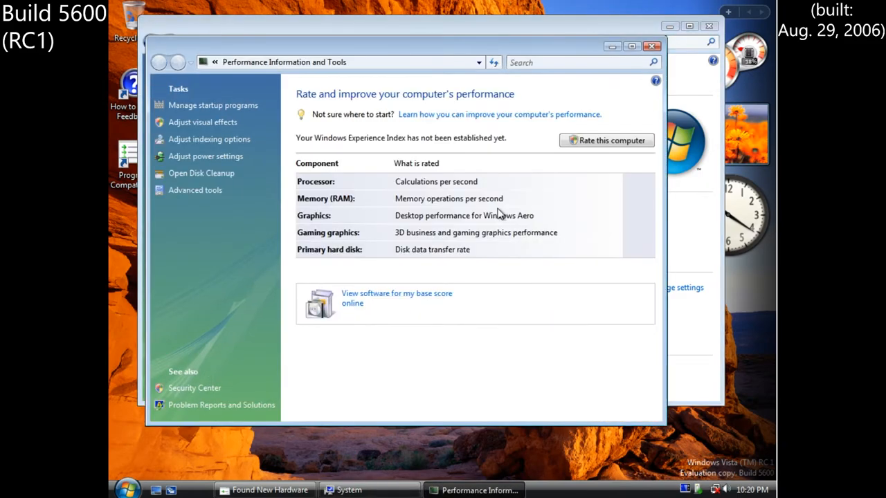
click(606, 141)
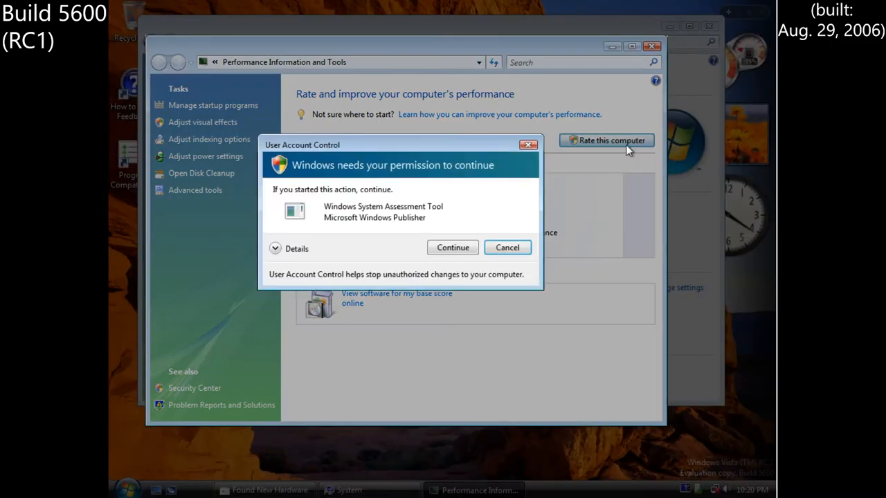
click(452, 246)
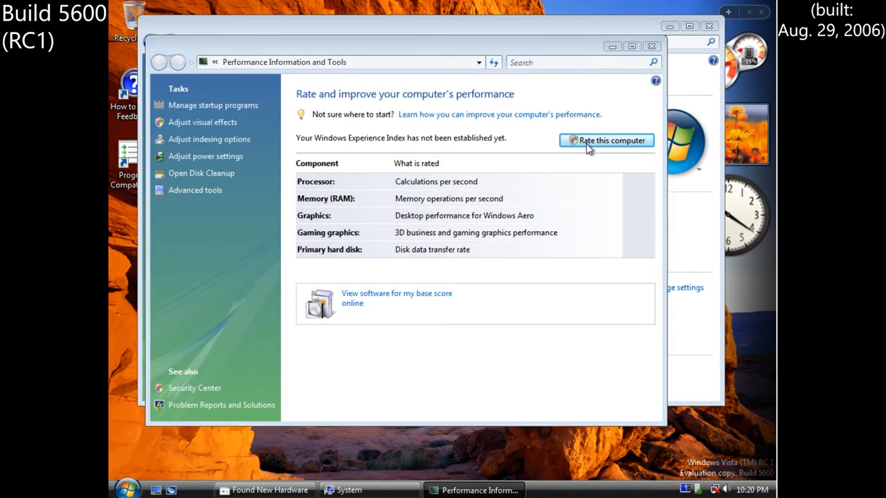
mouse_move(698, 67)
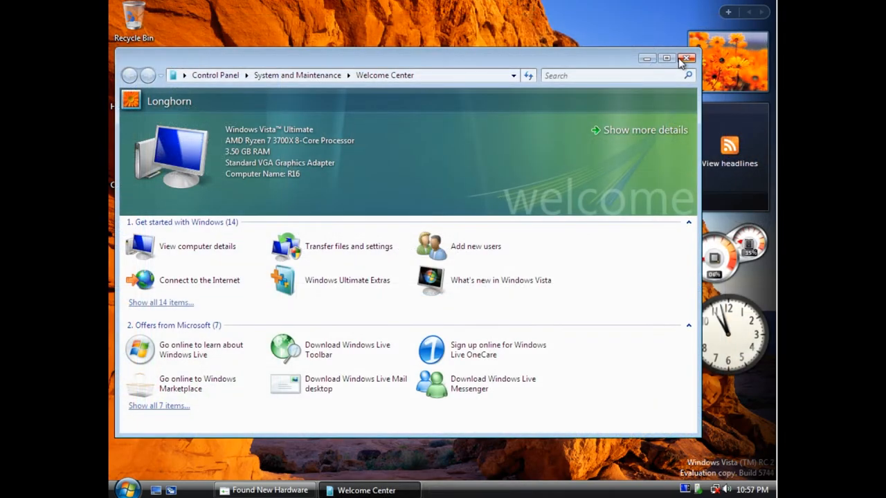
- Dismiss the Welcome Center and browse Build 5744's All Programs list and back
click(687, 59)
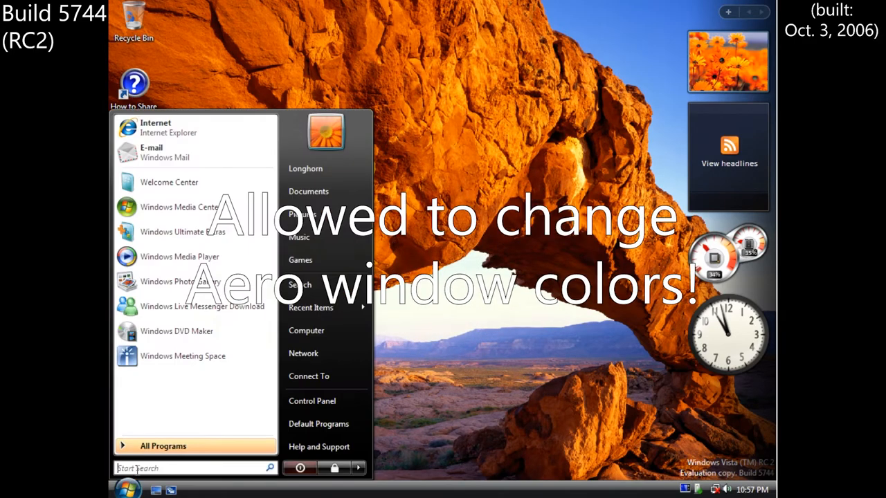
click(164, 446)
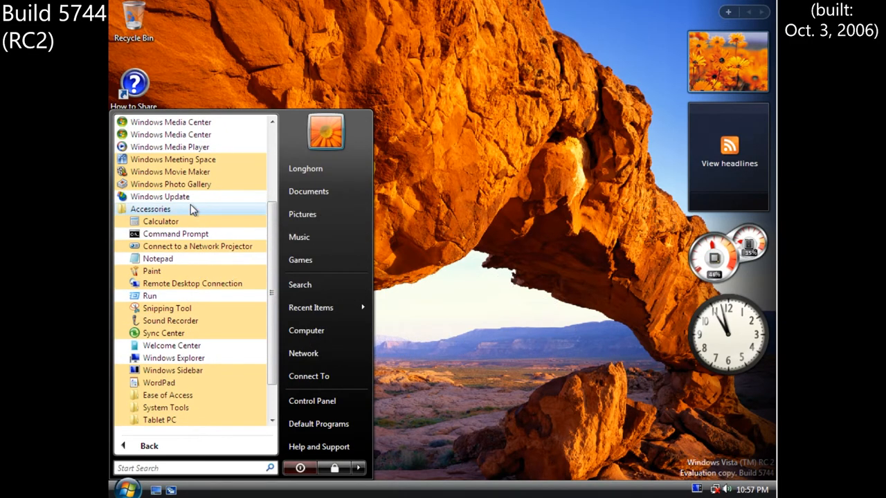
click(174, 234)
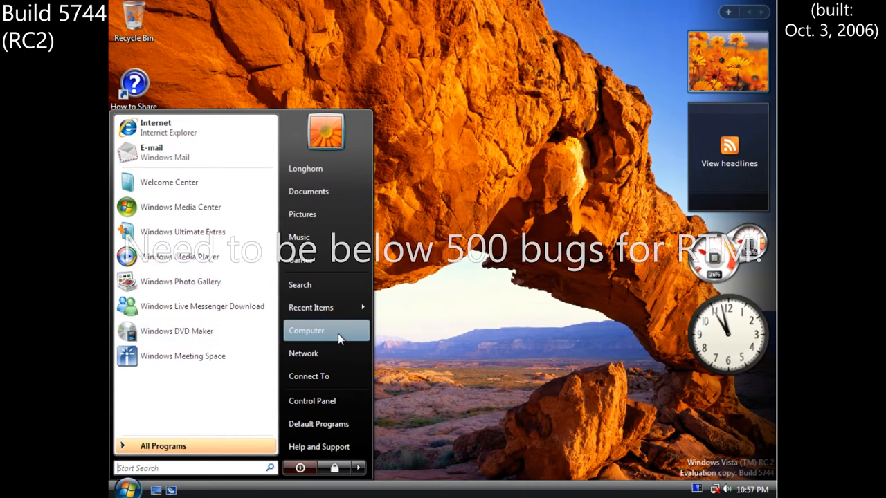
- Visit the Computer and Public folders, then close Explorer back to the desktop
click(306, 330)
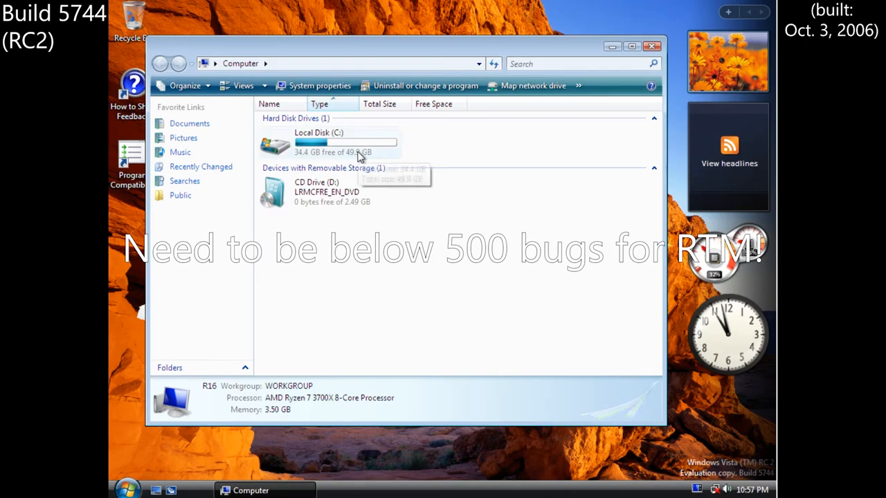
click(318, 141)
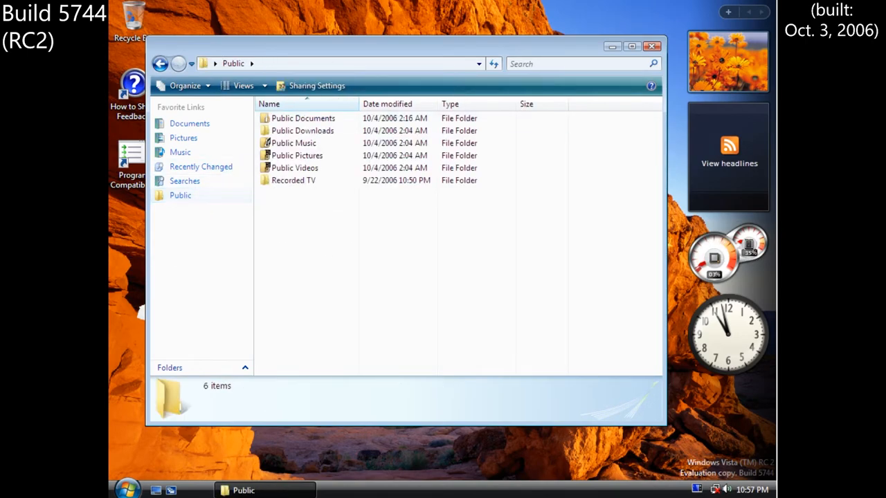
click(653, 46)
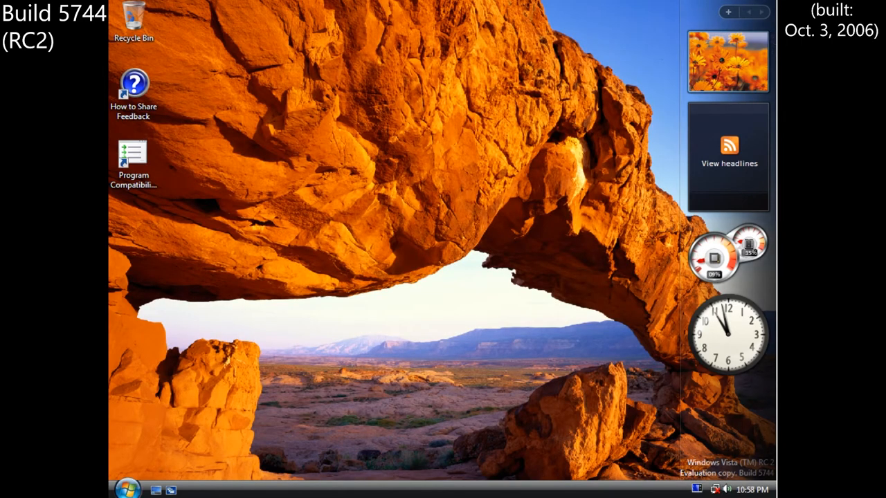
- Show the Games folder with Chess Titans, Mahjong Titans and the other bundled games
click(128, 489)
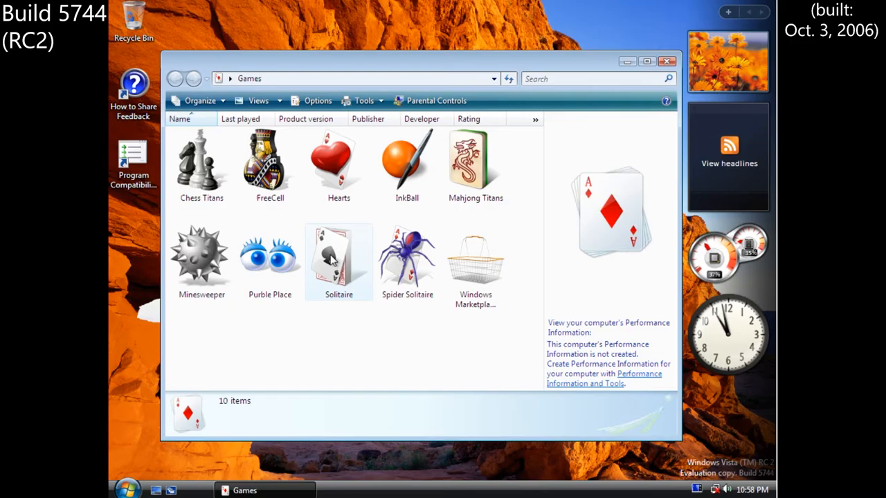
click(477, 260)
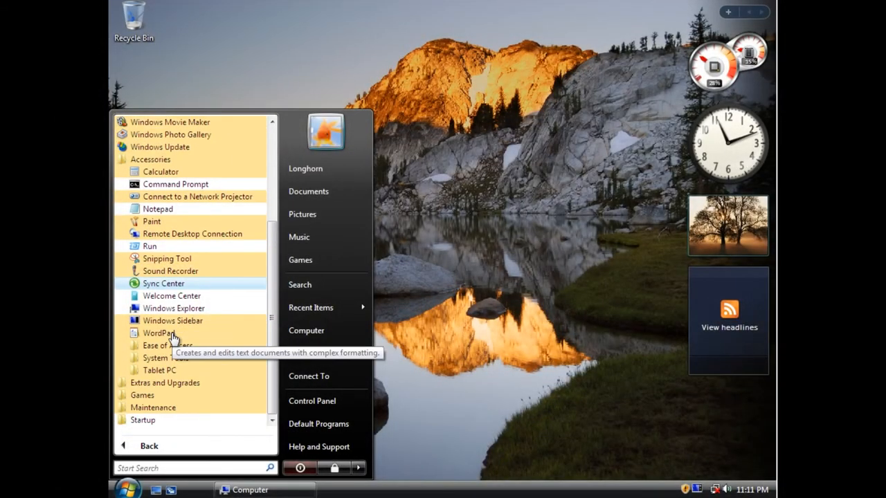
- Confirm WordPad reports Version 6.0 (Build 5840) in its About box, then nudge the taskbar volume slider
click(158, 332)
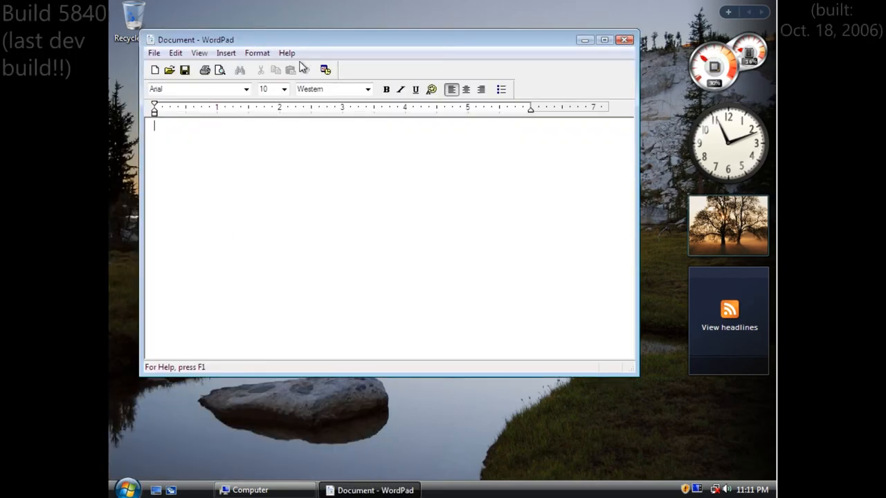
click(285, 52)
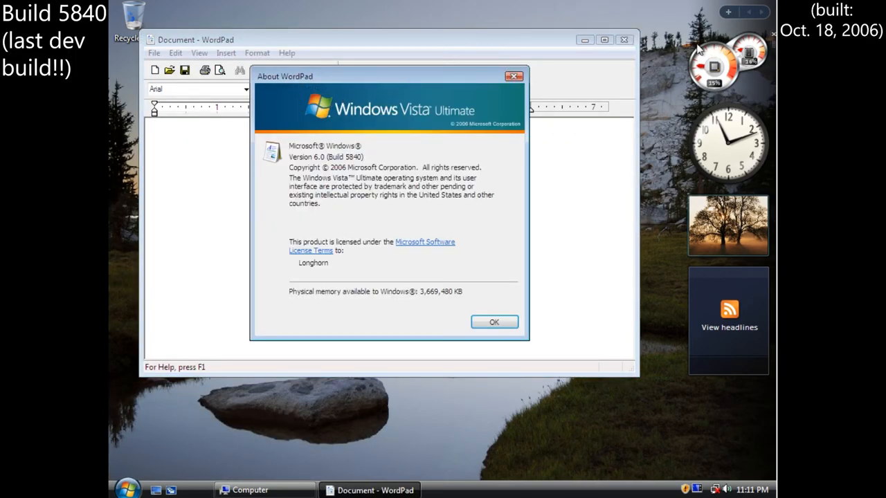
mouse_move(476, 223)
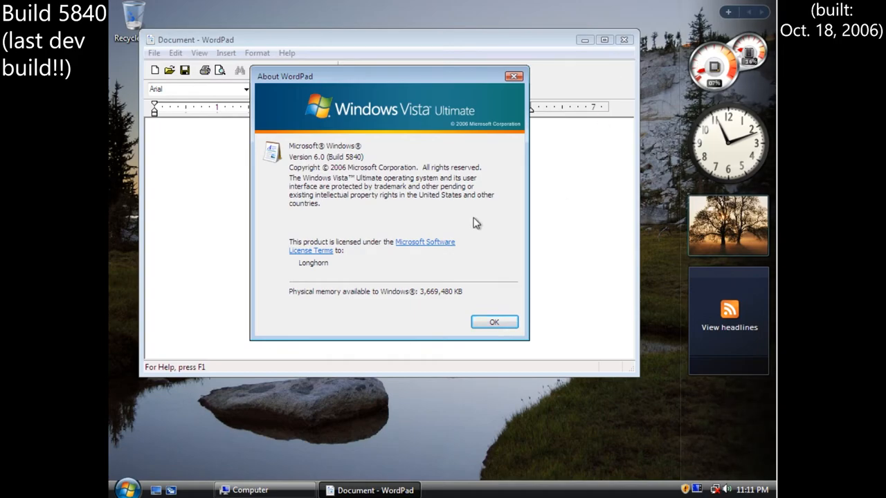
drag(389, 76, 438, 97)
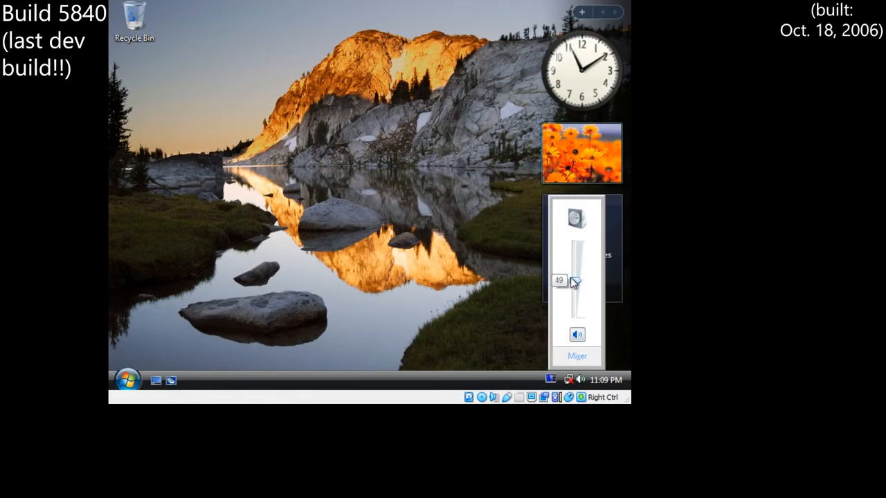
drag(576, 283, 576, 312)
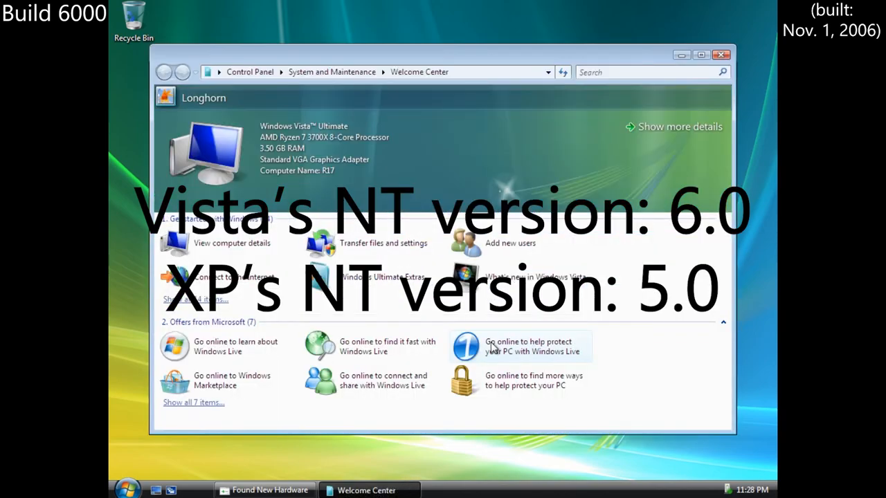
mouse_move(496, 346)
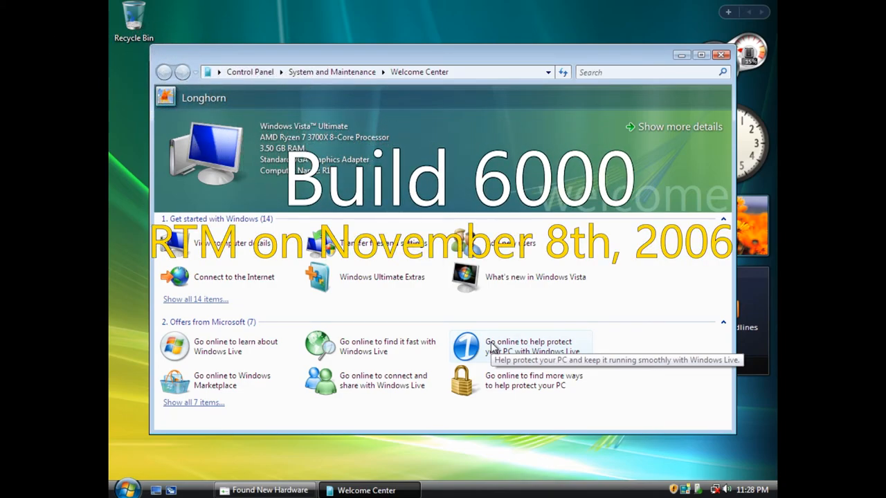
mouse_move(495, 339)
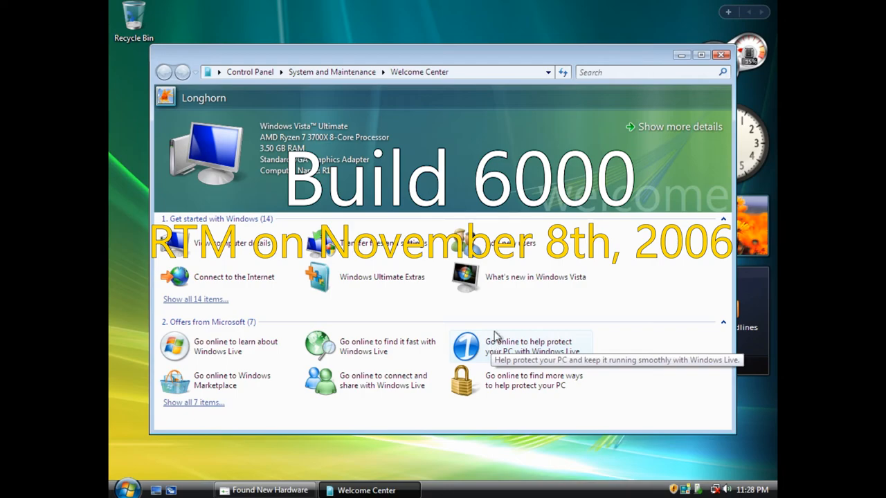
mouse_move(640, 61)
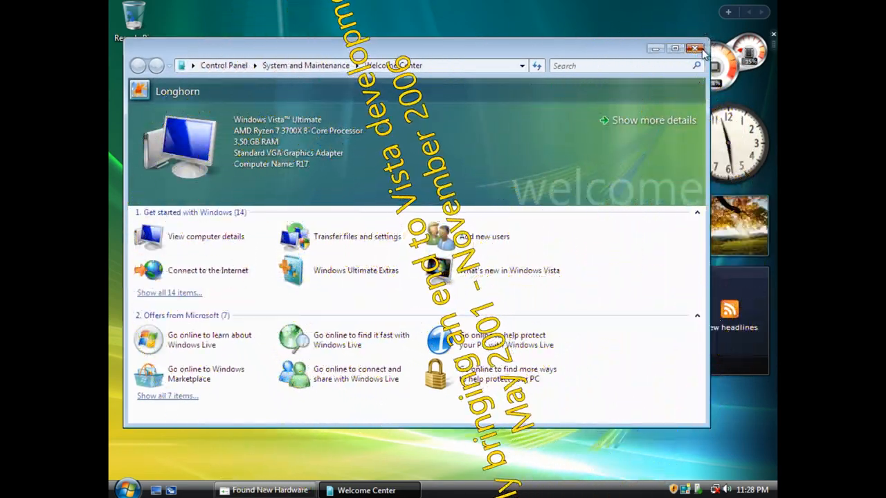
- Close the Welcome Center in Vista RTM build 6000
click(696, 47)
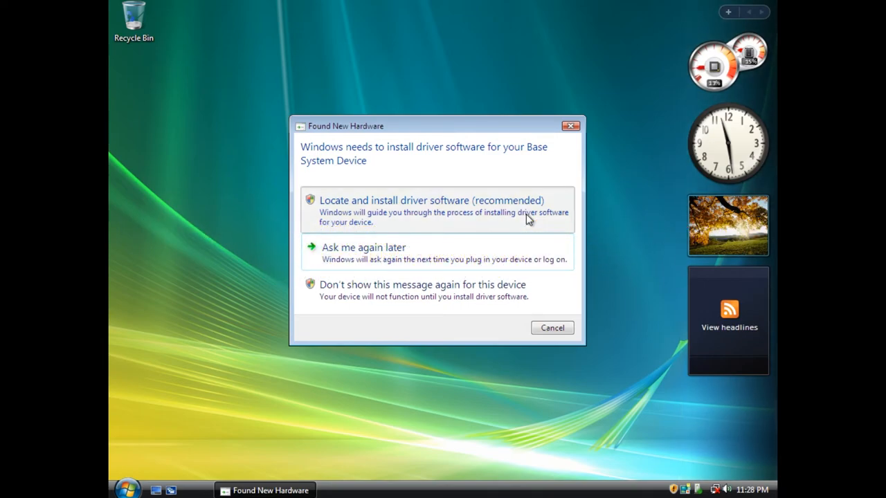
- Dismiss the Found New Hardware prompt, check the Start menu power options and browse All Programs
click(551, 326)
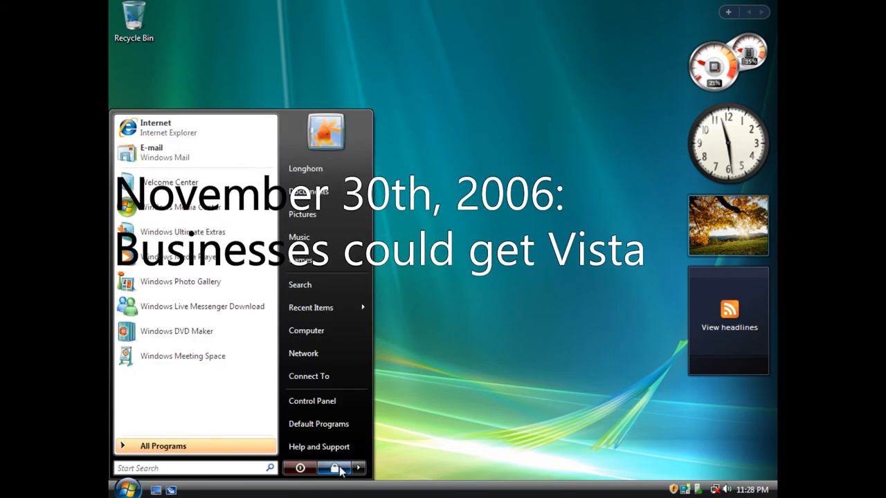
click(359, 468)
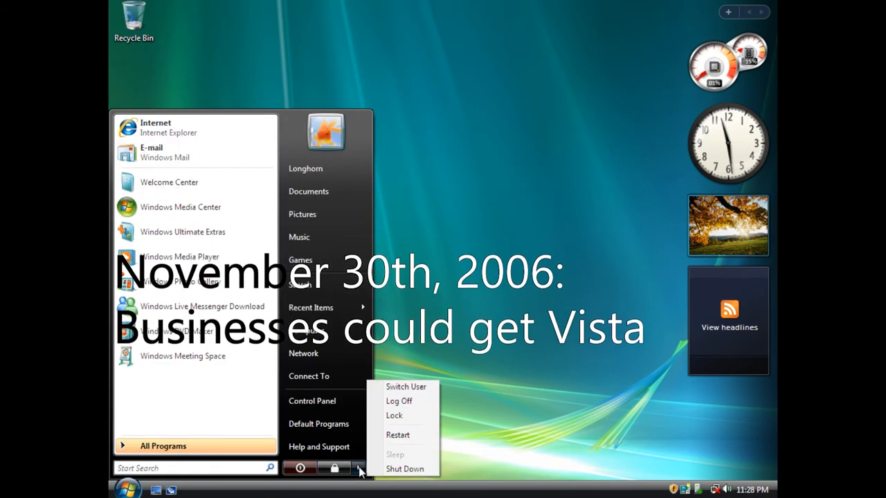
click(164, 446)
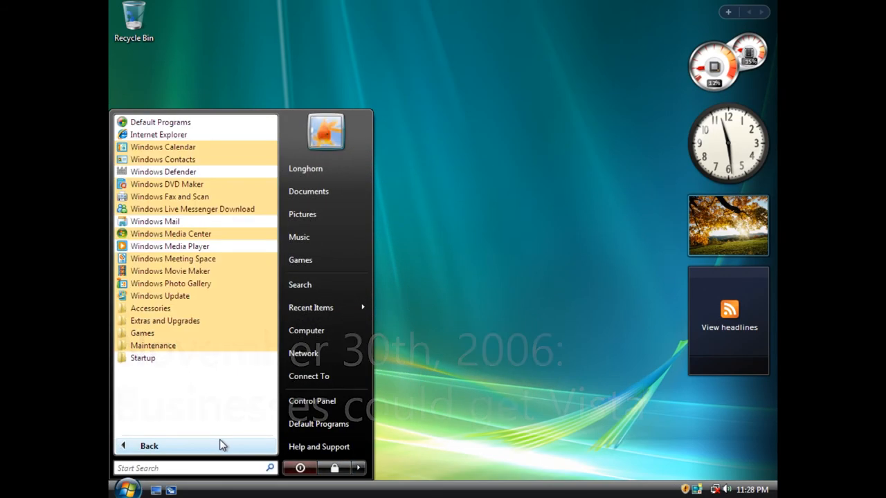
click(149, 446)
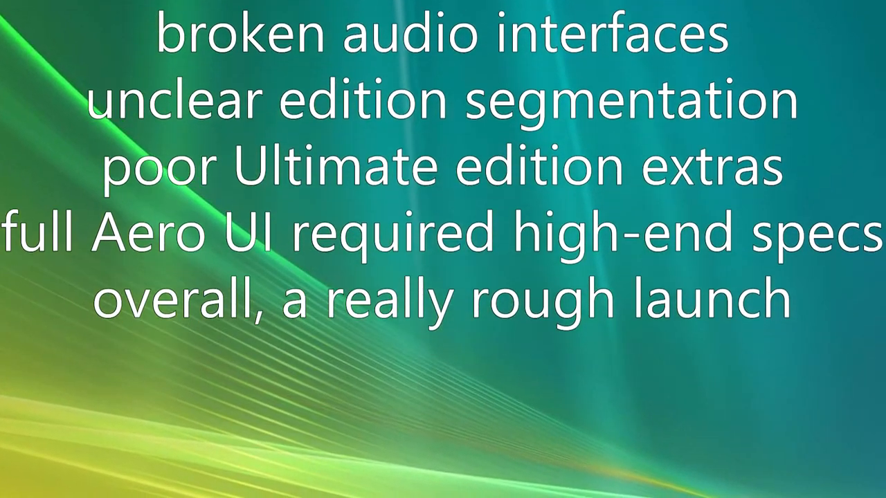
scroll(up, 3)
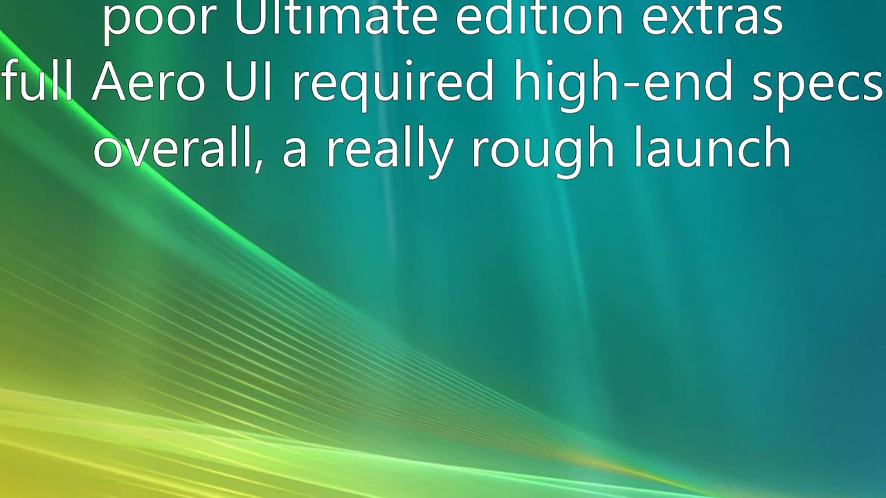
scroll(up, 3)
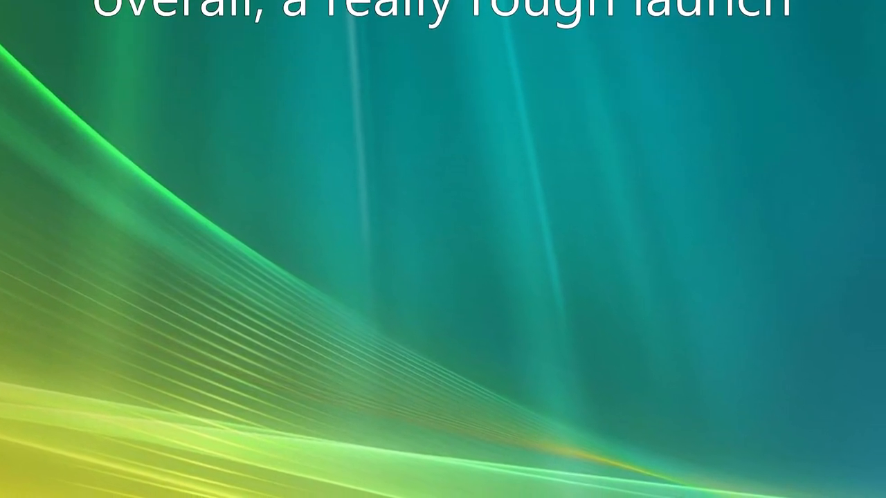